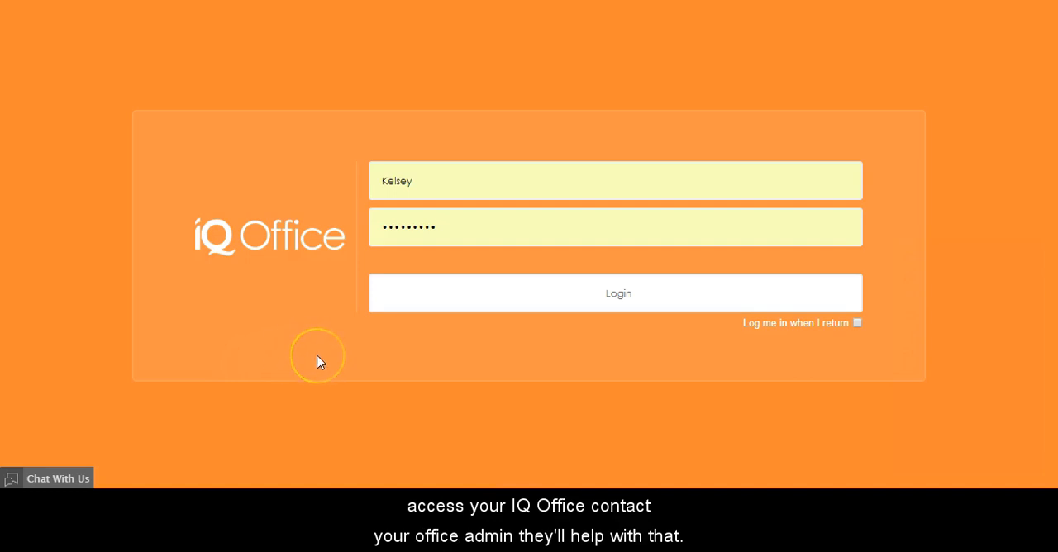
Step: Log in and reveal the Tools / Preferences menu in the left sidebar
click(616, 293)
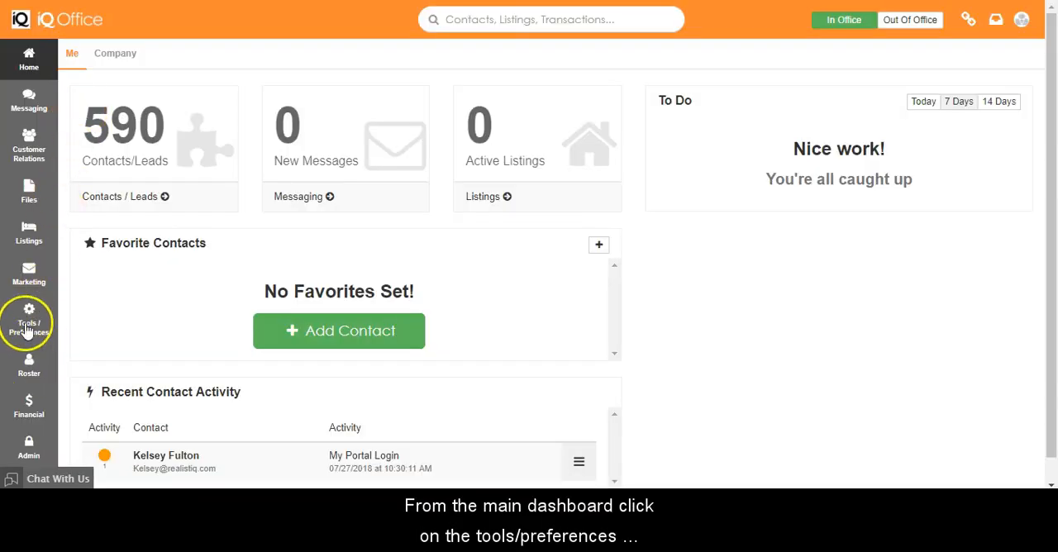
click(30, 321)
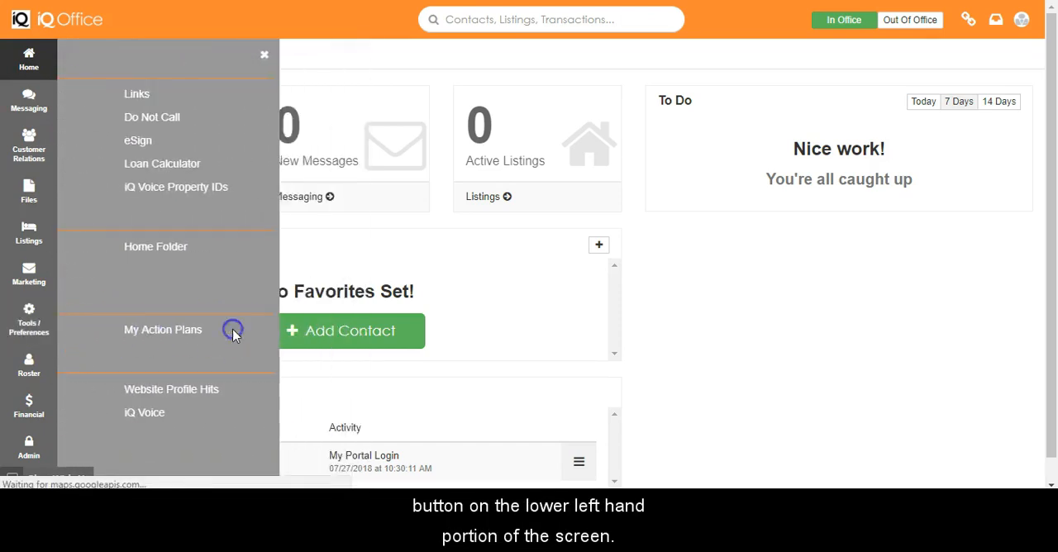
Step: From My Action Plans, open the Past Customers plan showing its Day 5 email item
click(162, 329)
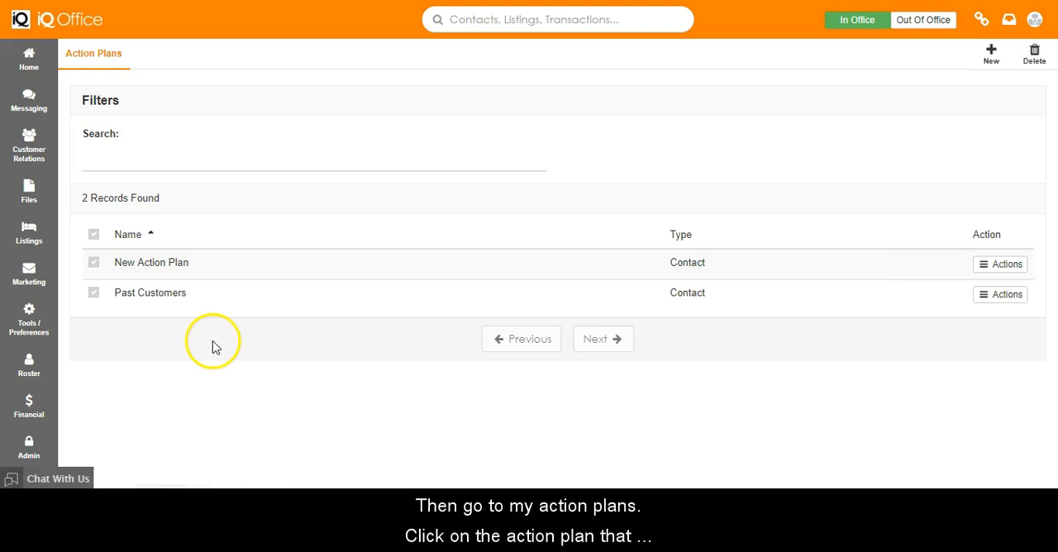
click(149, 293)
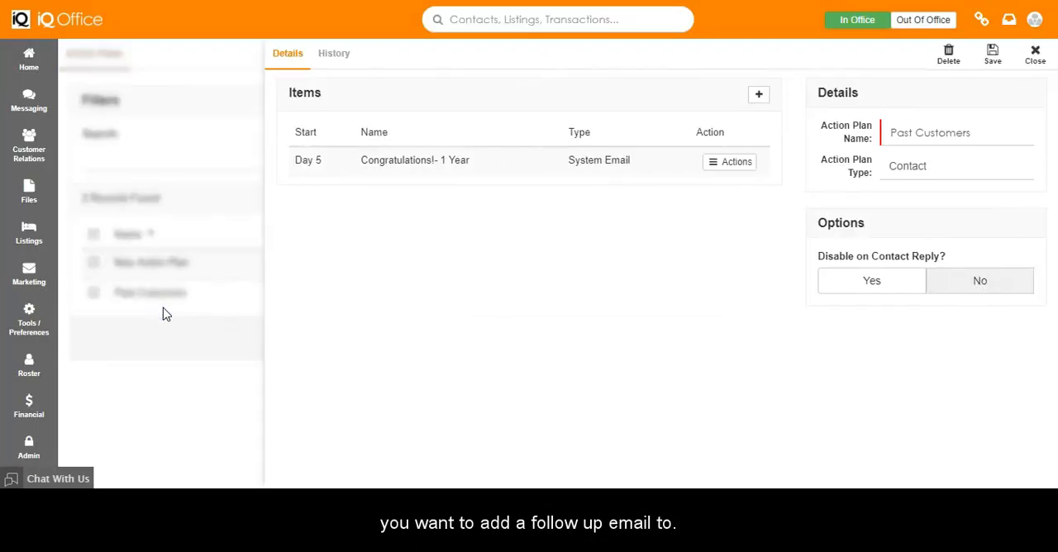
mouse_move(741, 125)
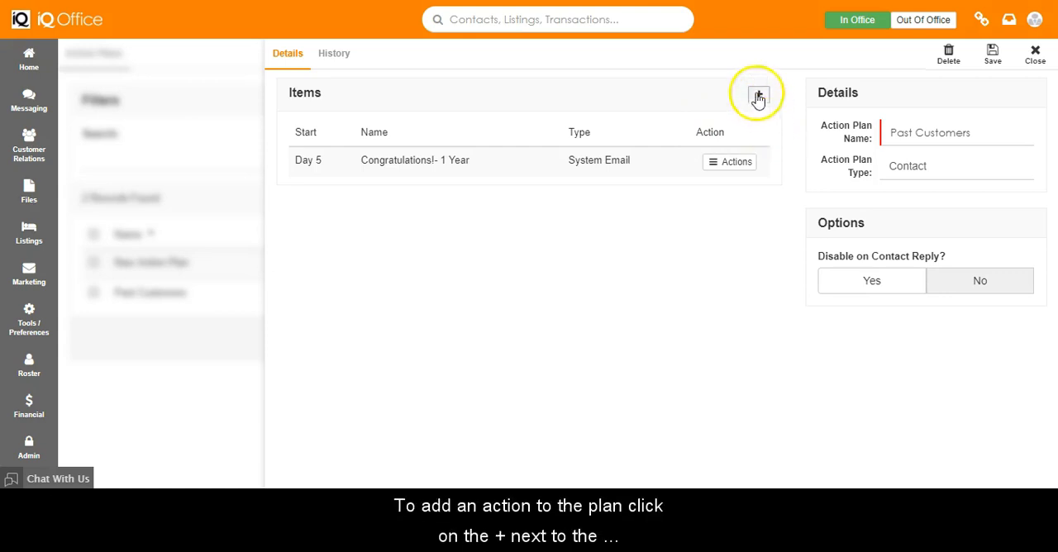
Step: Add a Follow Up Request item named 'Month Follow up' due after 15 days
click(757, 93)
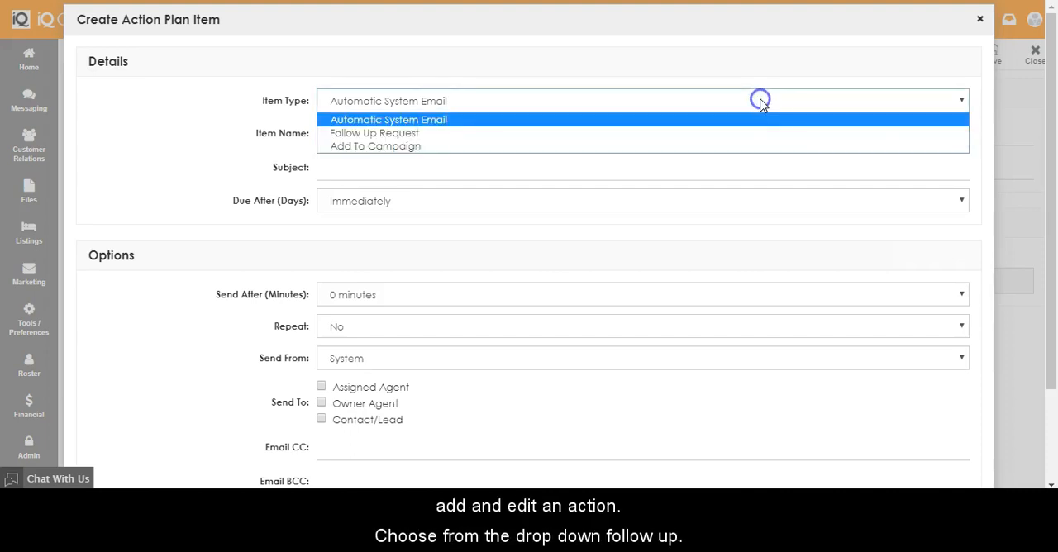
click(373, 132)
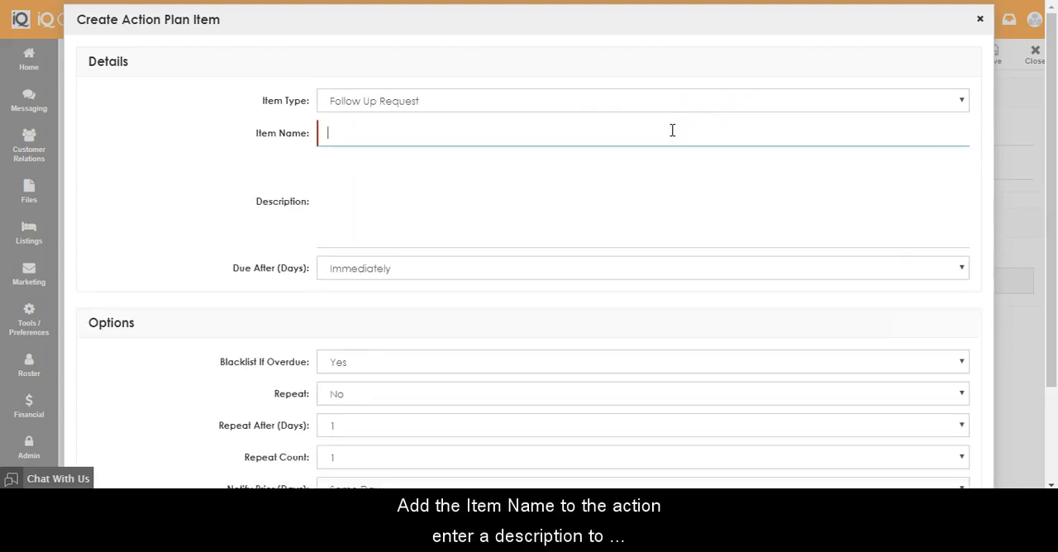
text(Month)
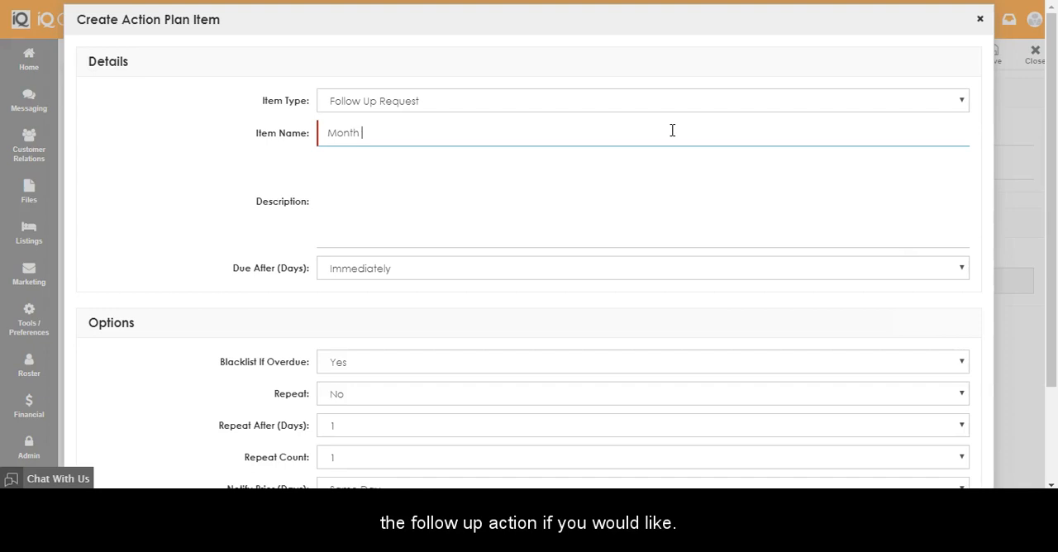
text(Follow up)
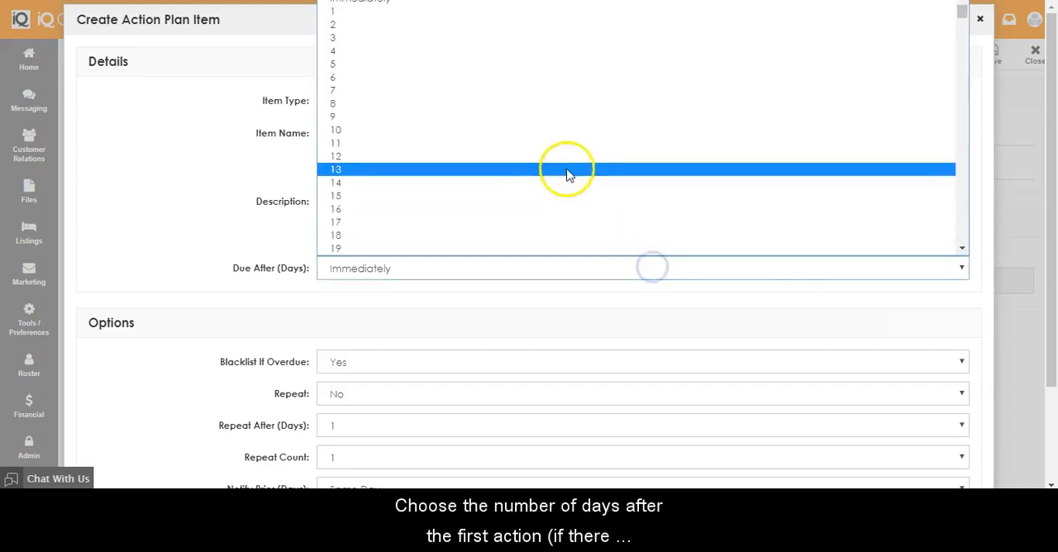
click(334, 142)
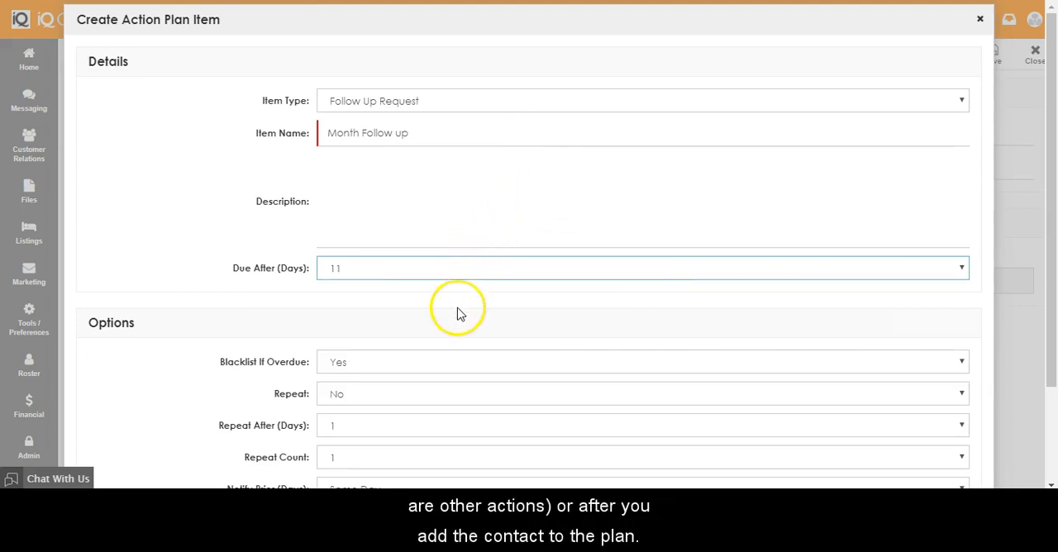
click(644, 268)
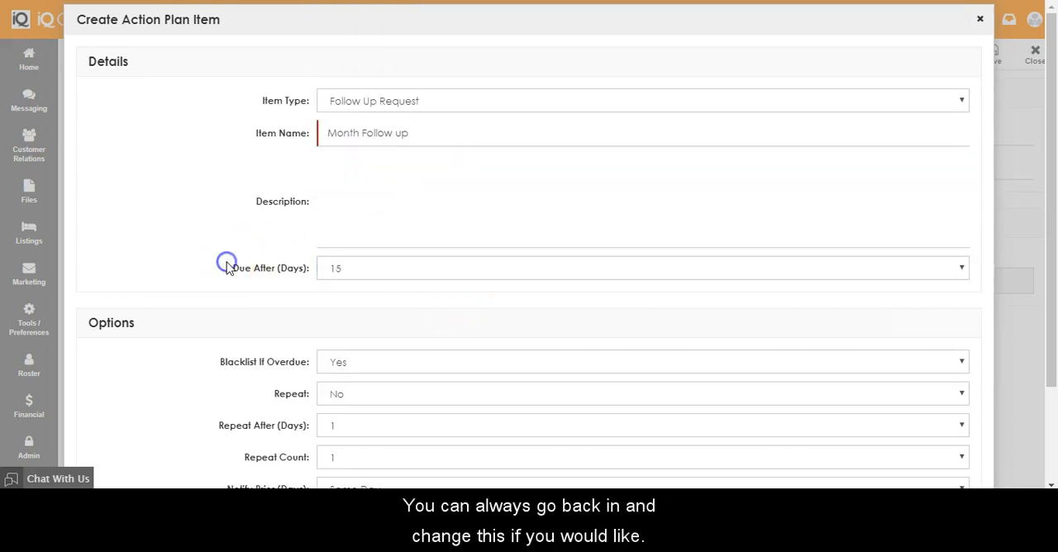
Step: Set Repeat to Yes, Repeat After to 3 days, and Required to No
scroll(down, 3)
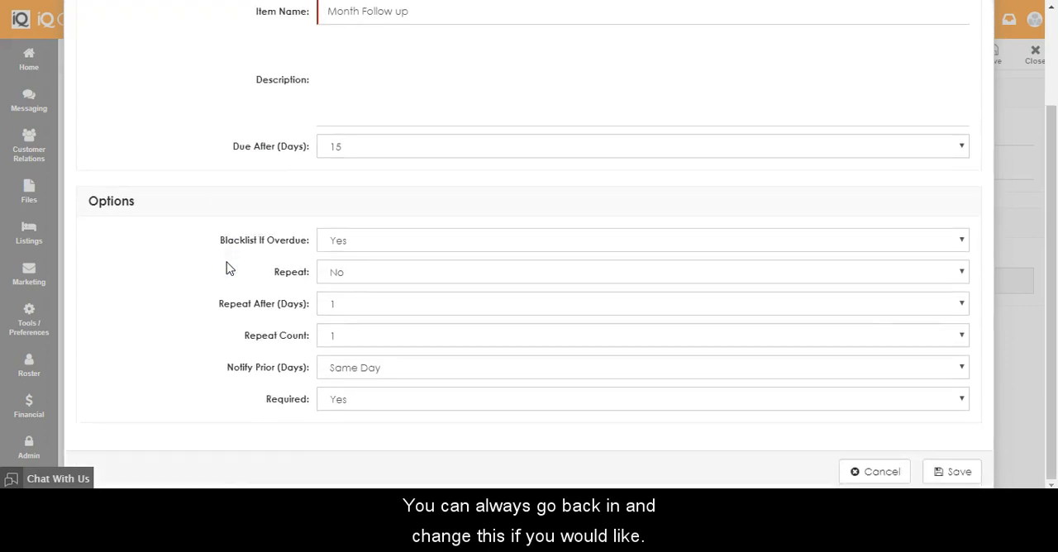
mouse_move(263, 278)
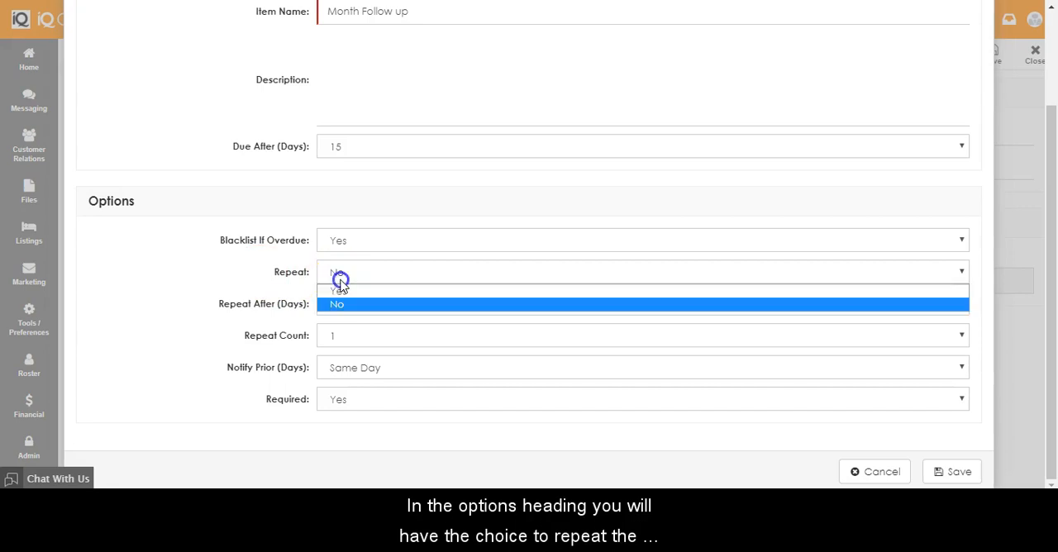
click(337, 289)
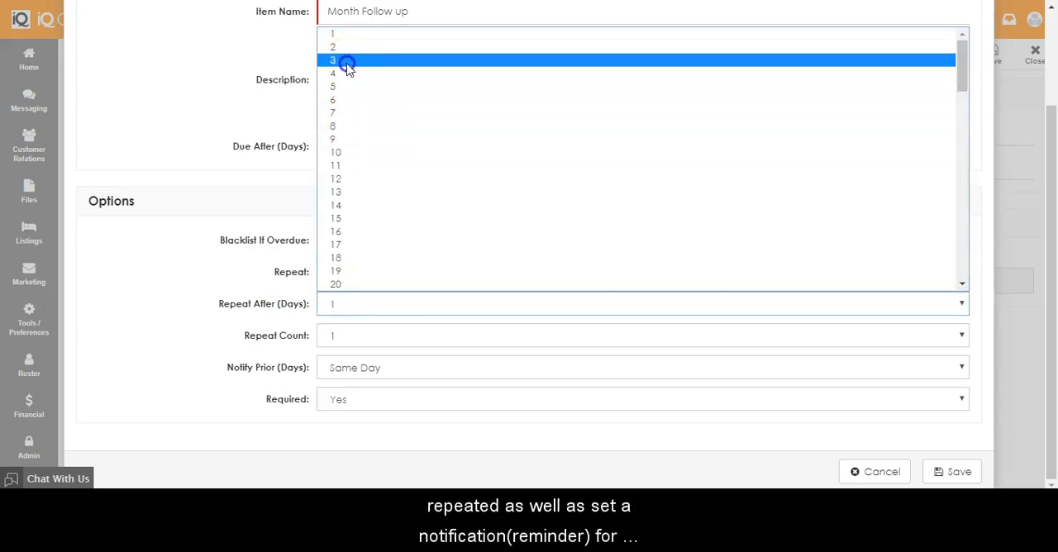
click(333, 59)
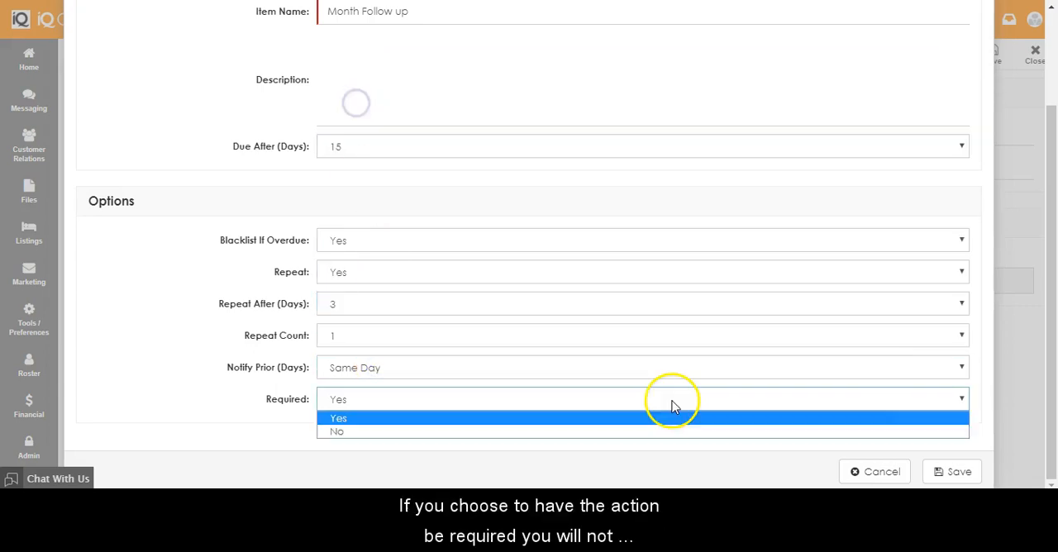
click(337, 430)
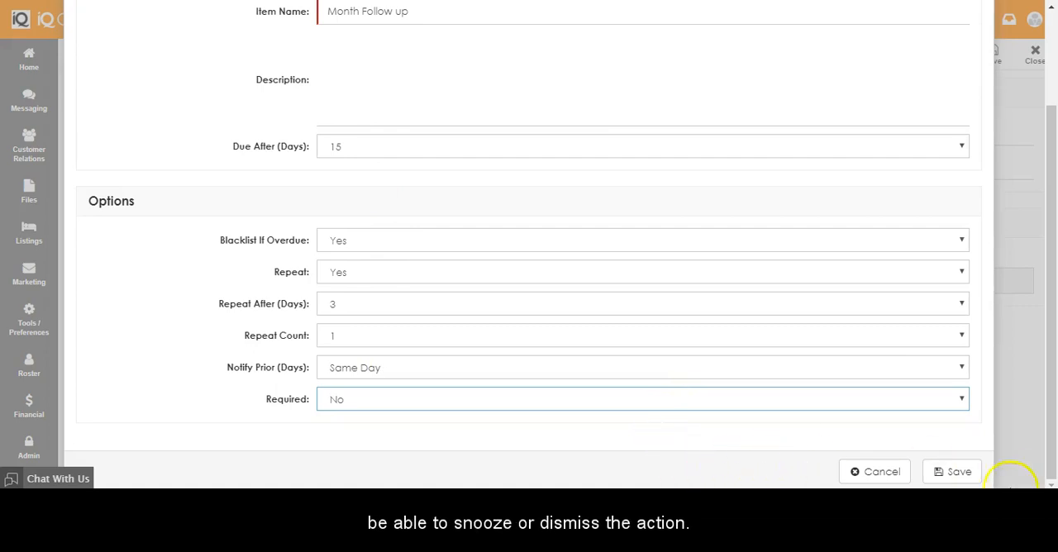
mouse_move(658, 423)
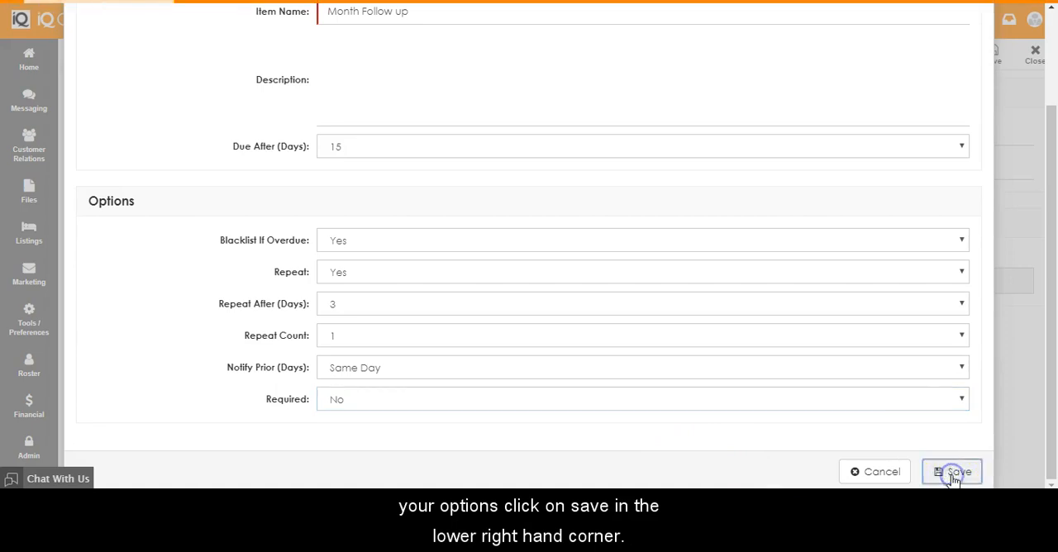
Step: Save the Month Follow up item and the Past Customers action plan
click(952, 472)
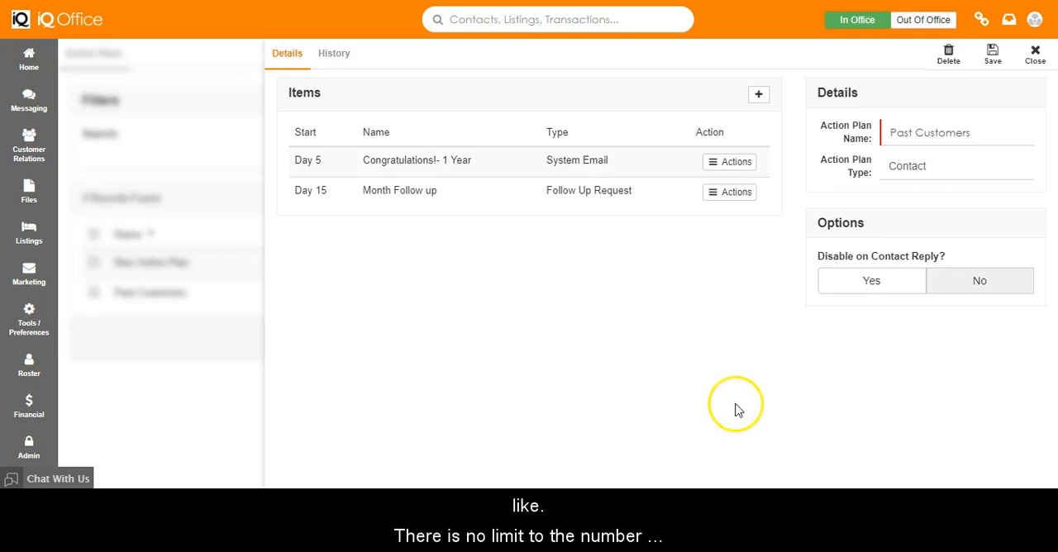
mouse_move(715, 278)
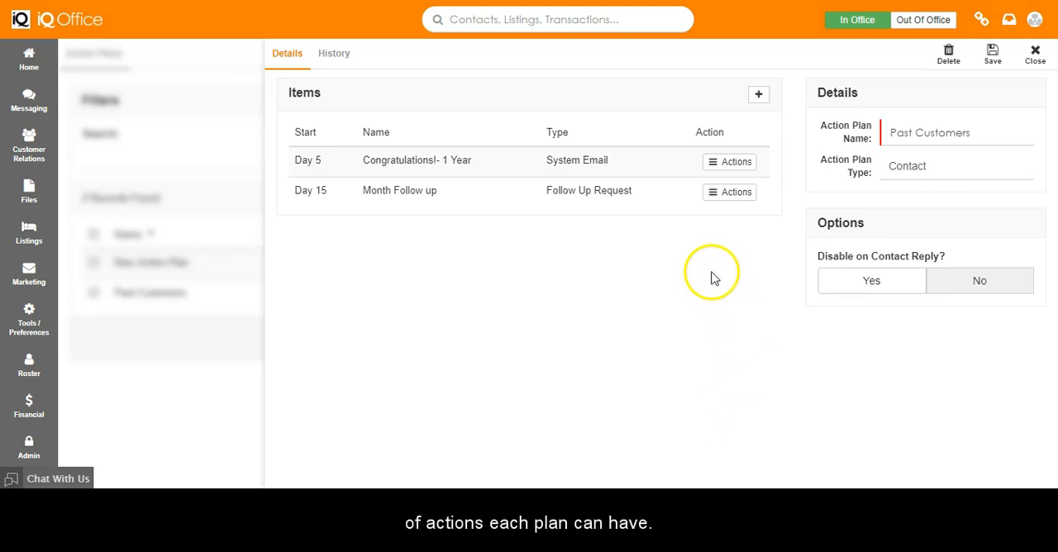
mouse_move(992, 52)
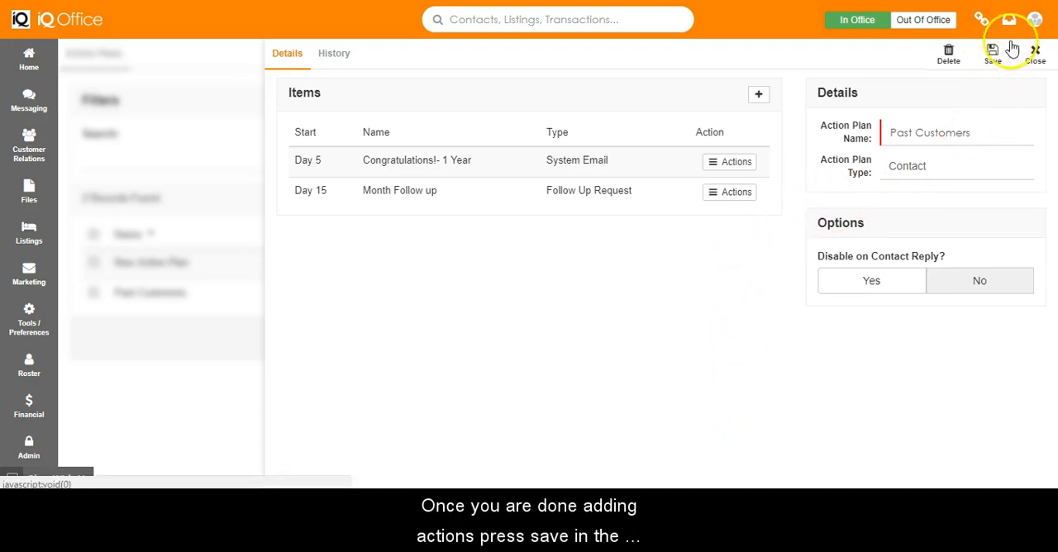
click(992, 51)
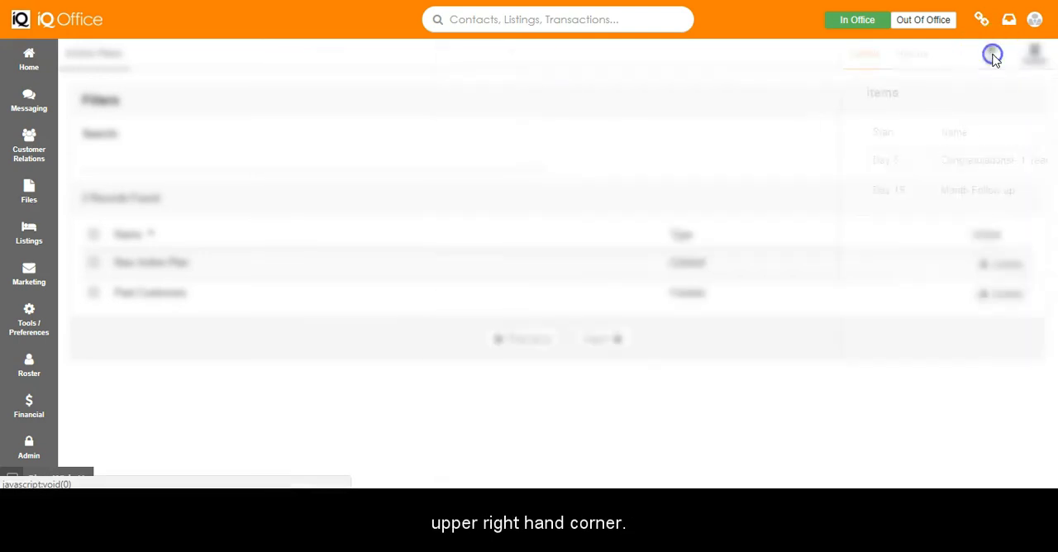
Step: Log out of IQ Office from the account menu
click(1035, 19)
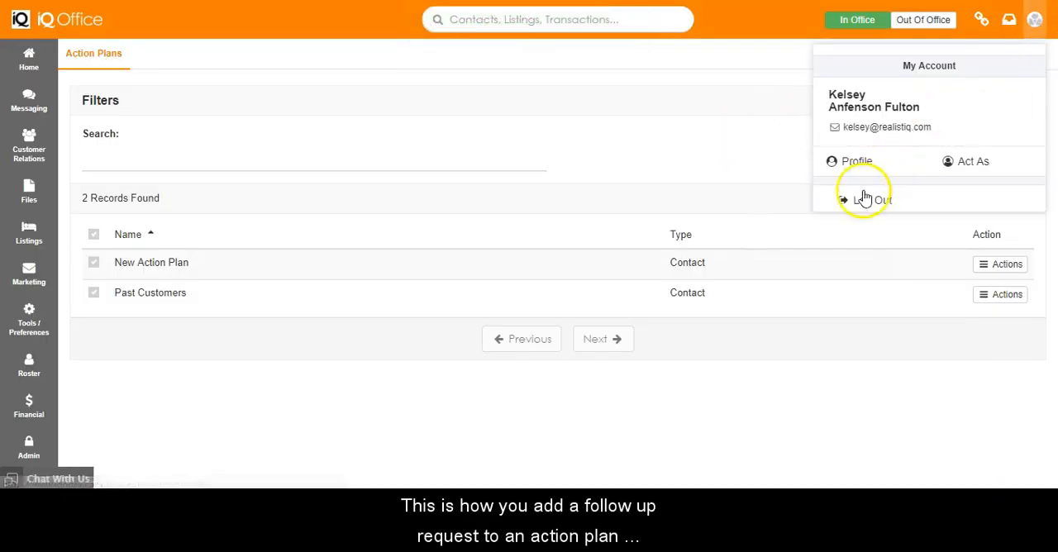
click(869, 200)
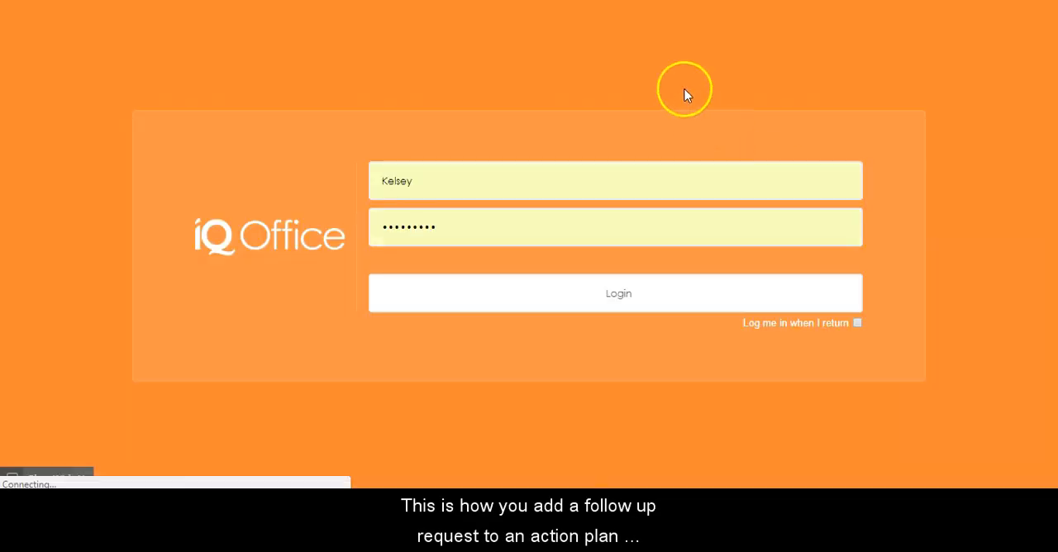